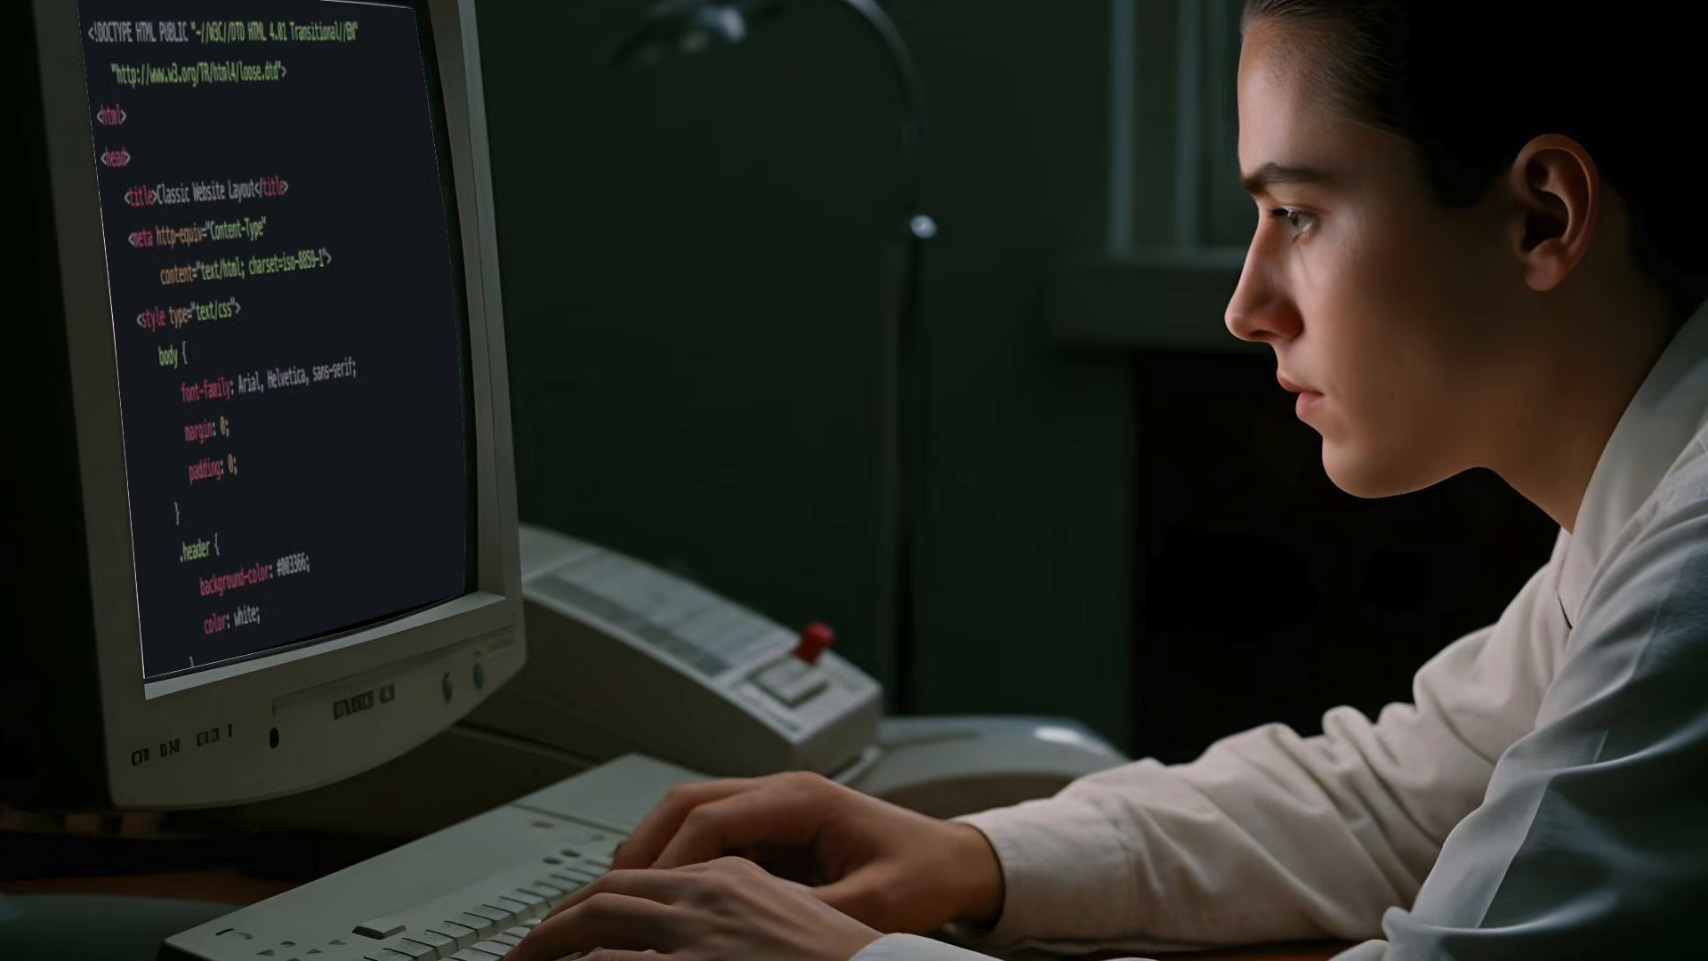
Set up a Wireframes generation with Advanced model, Desktop type and the Pine River Grill site prompt as Context
scroll(down, 3)
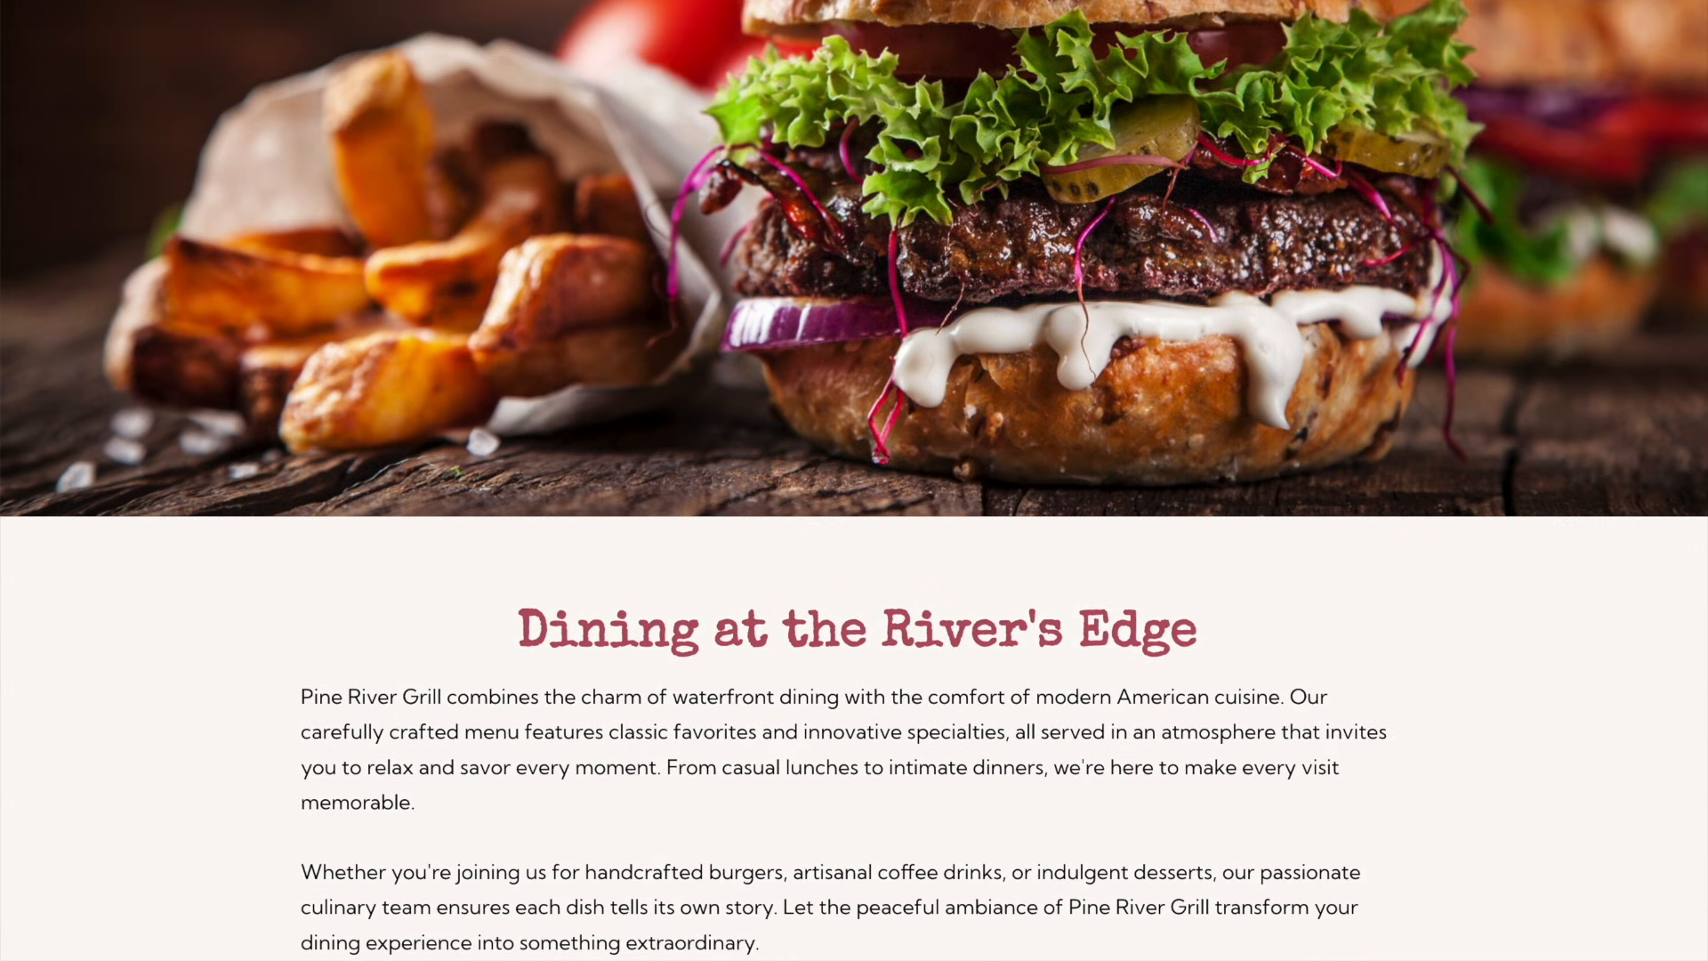
scroll(down, 3)
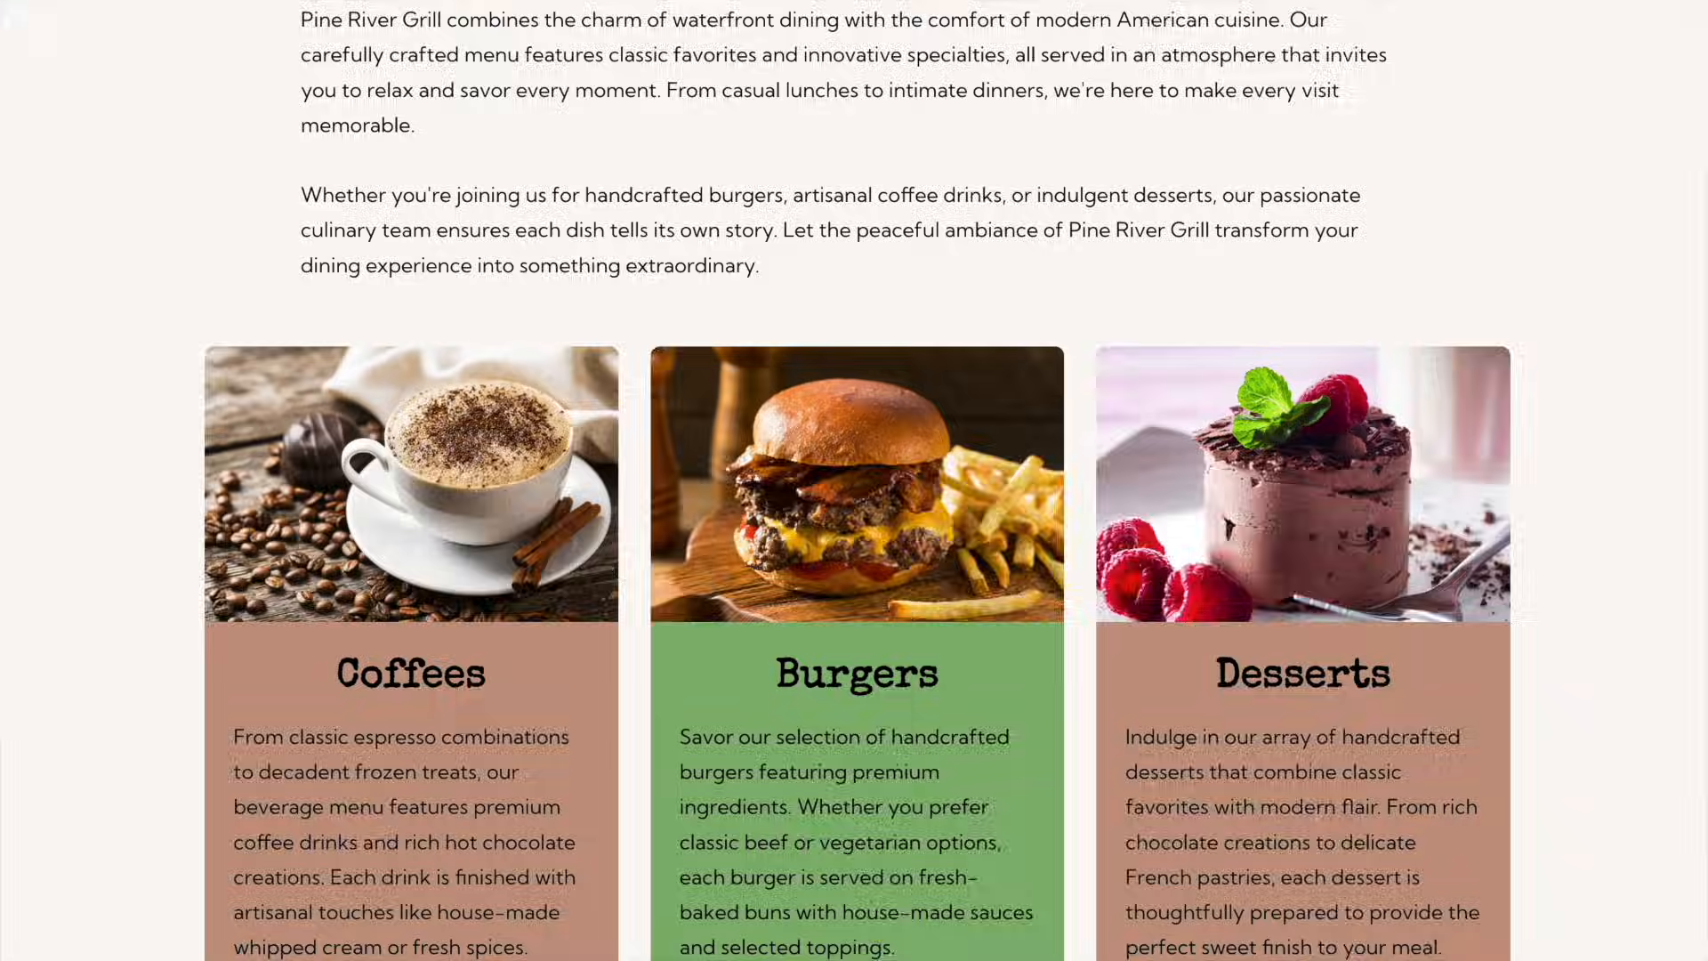
scroll(down, 3)
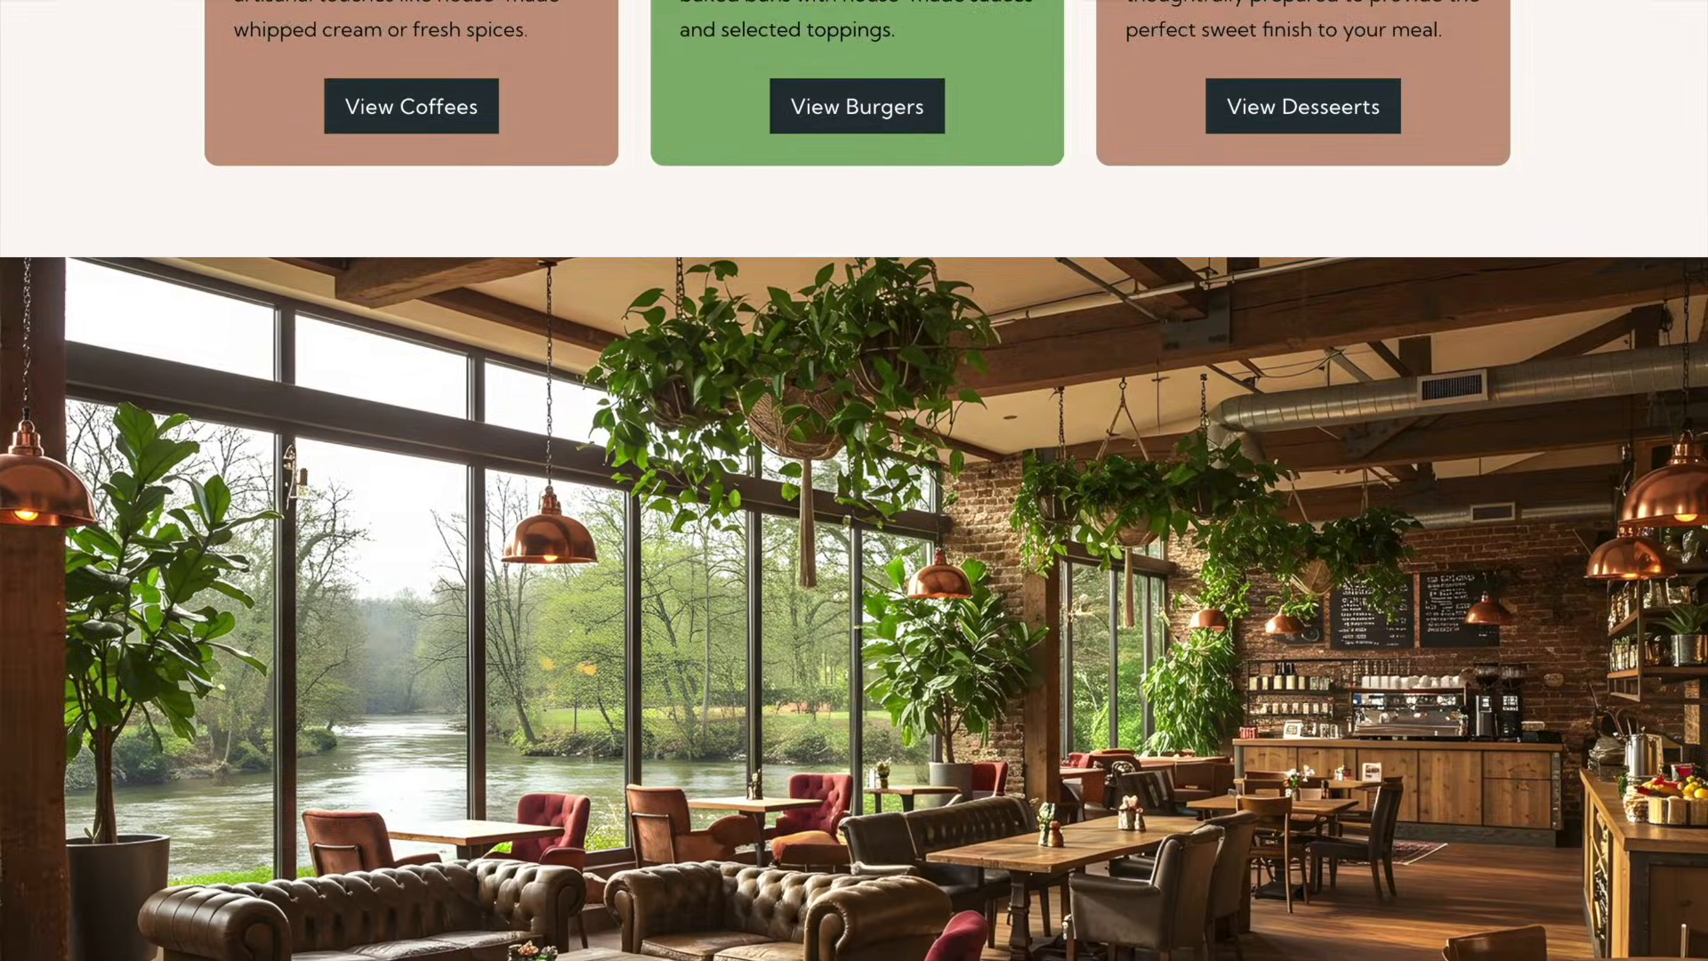
click(856, 107)
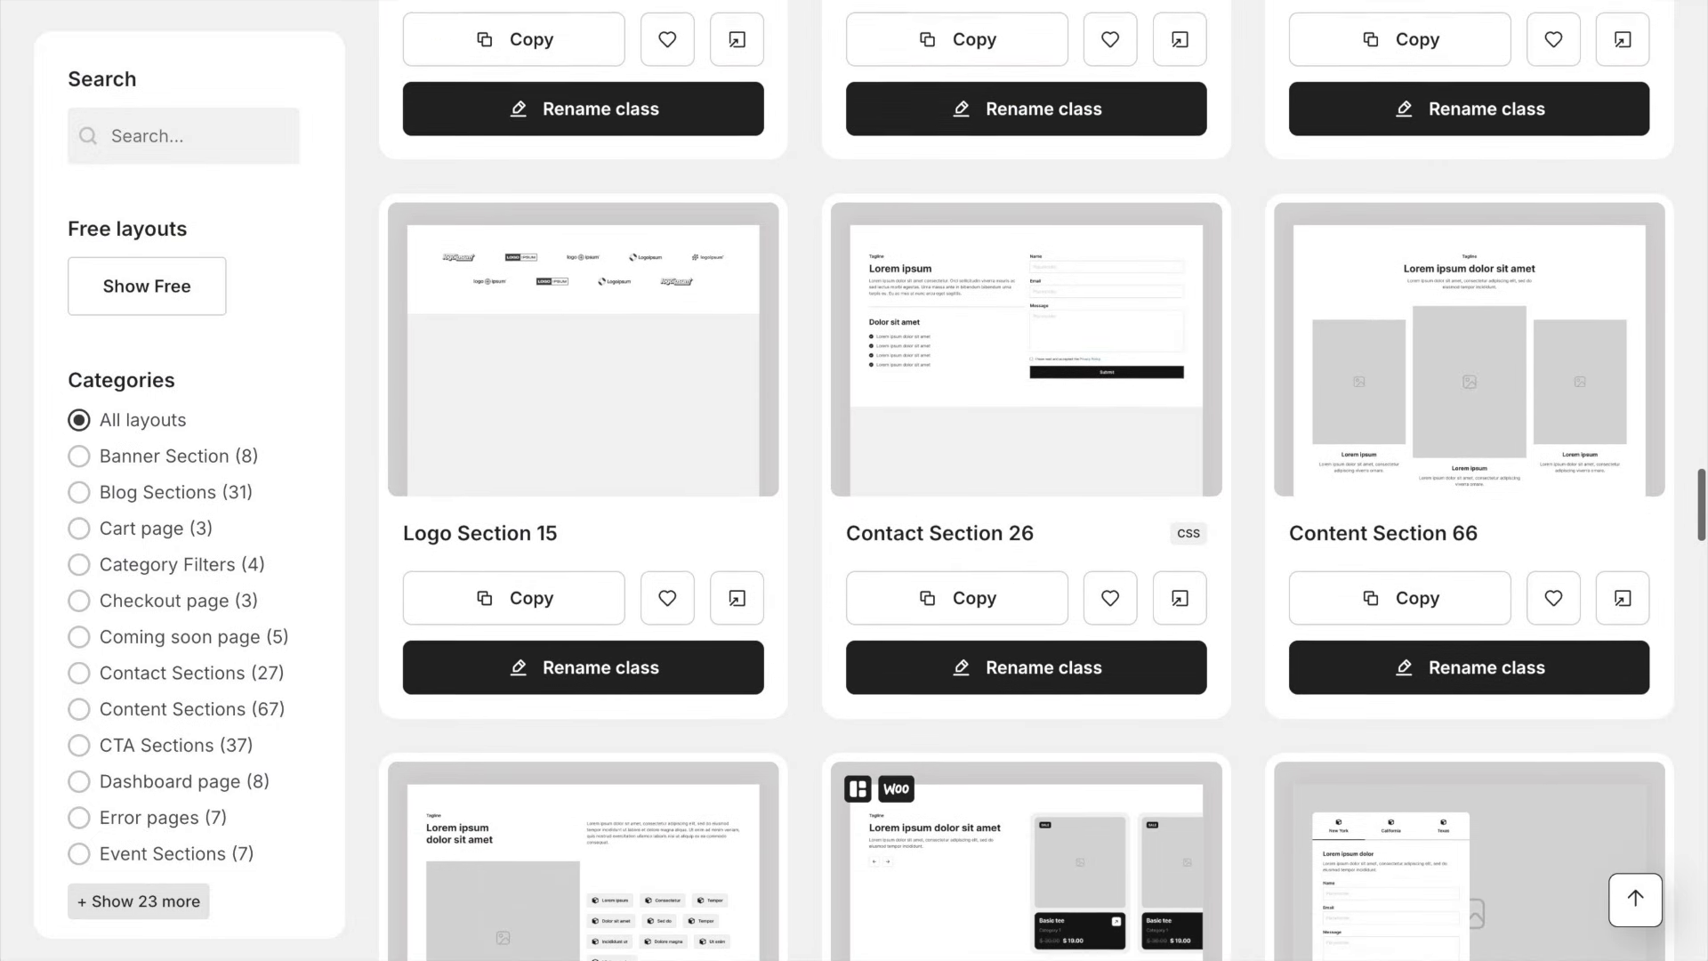
scroll(down, 3)
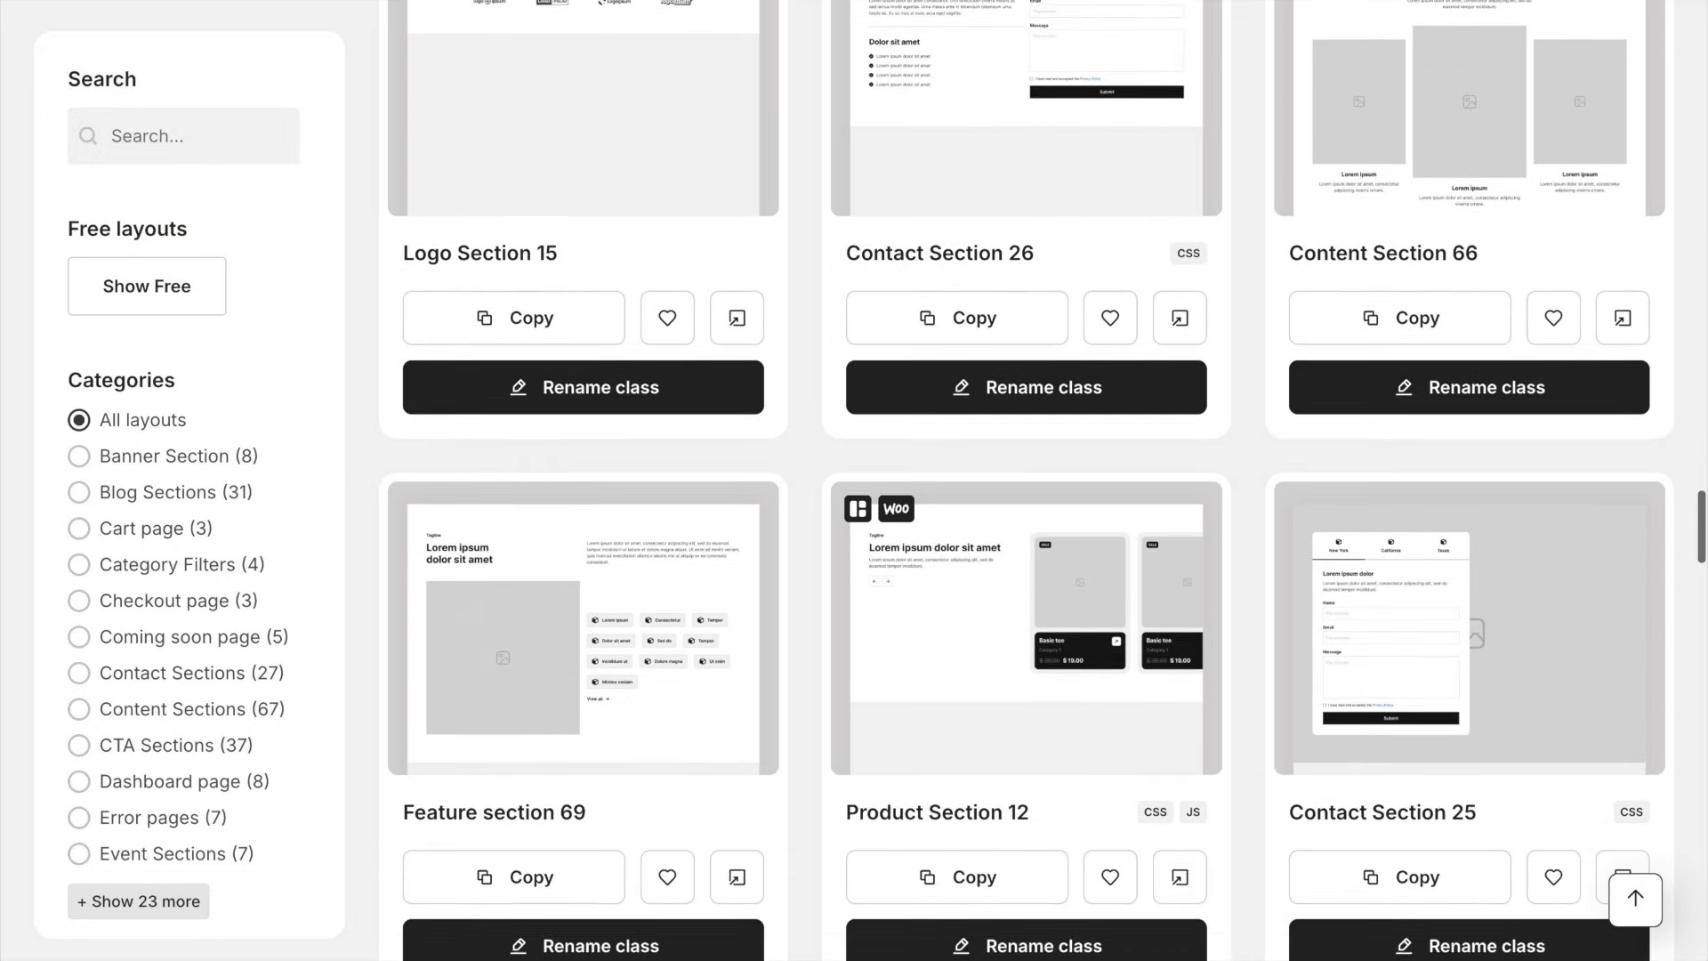
scroll(down, 3)
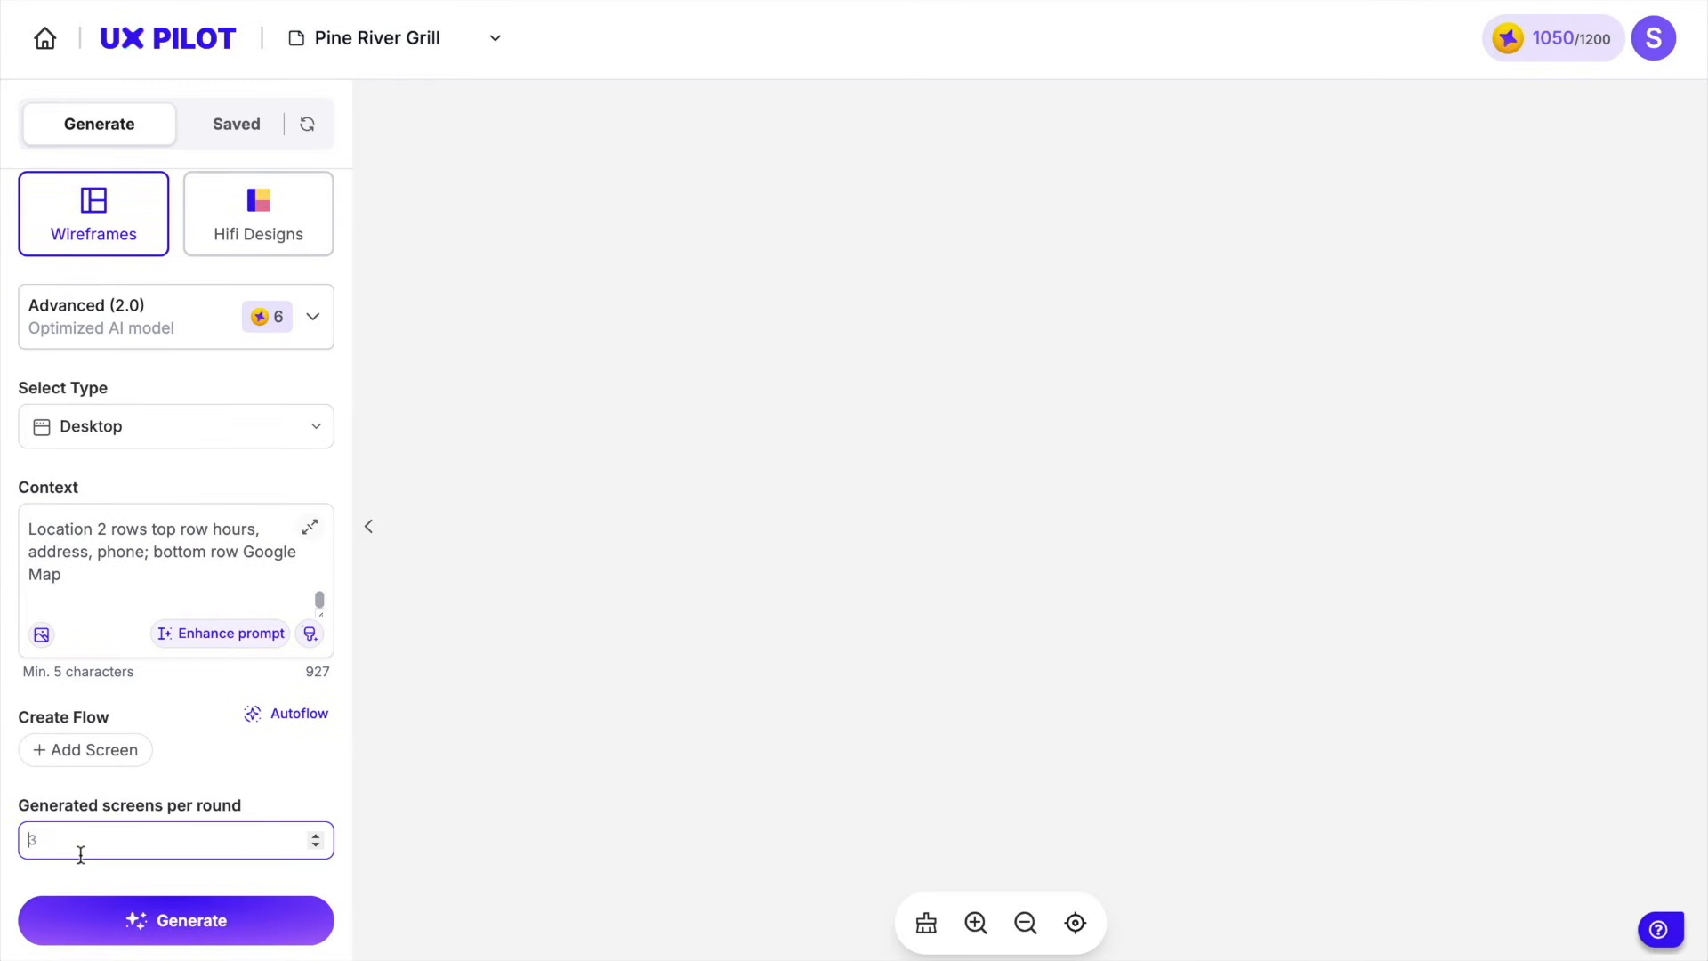
Generate the wireframe, then Quick Edit 'Remove last three menu items' and regenerate
click(176, 920)
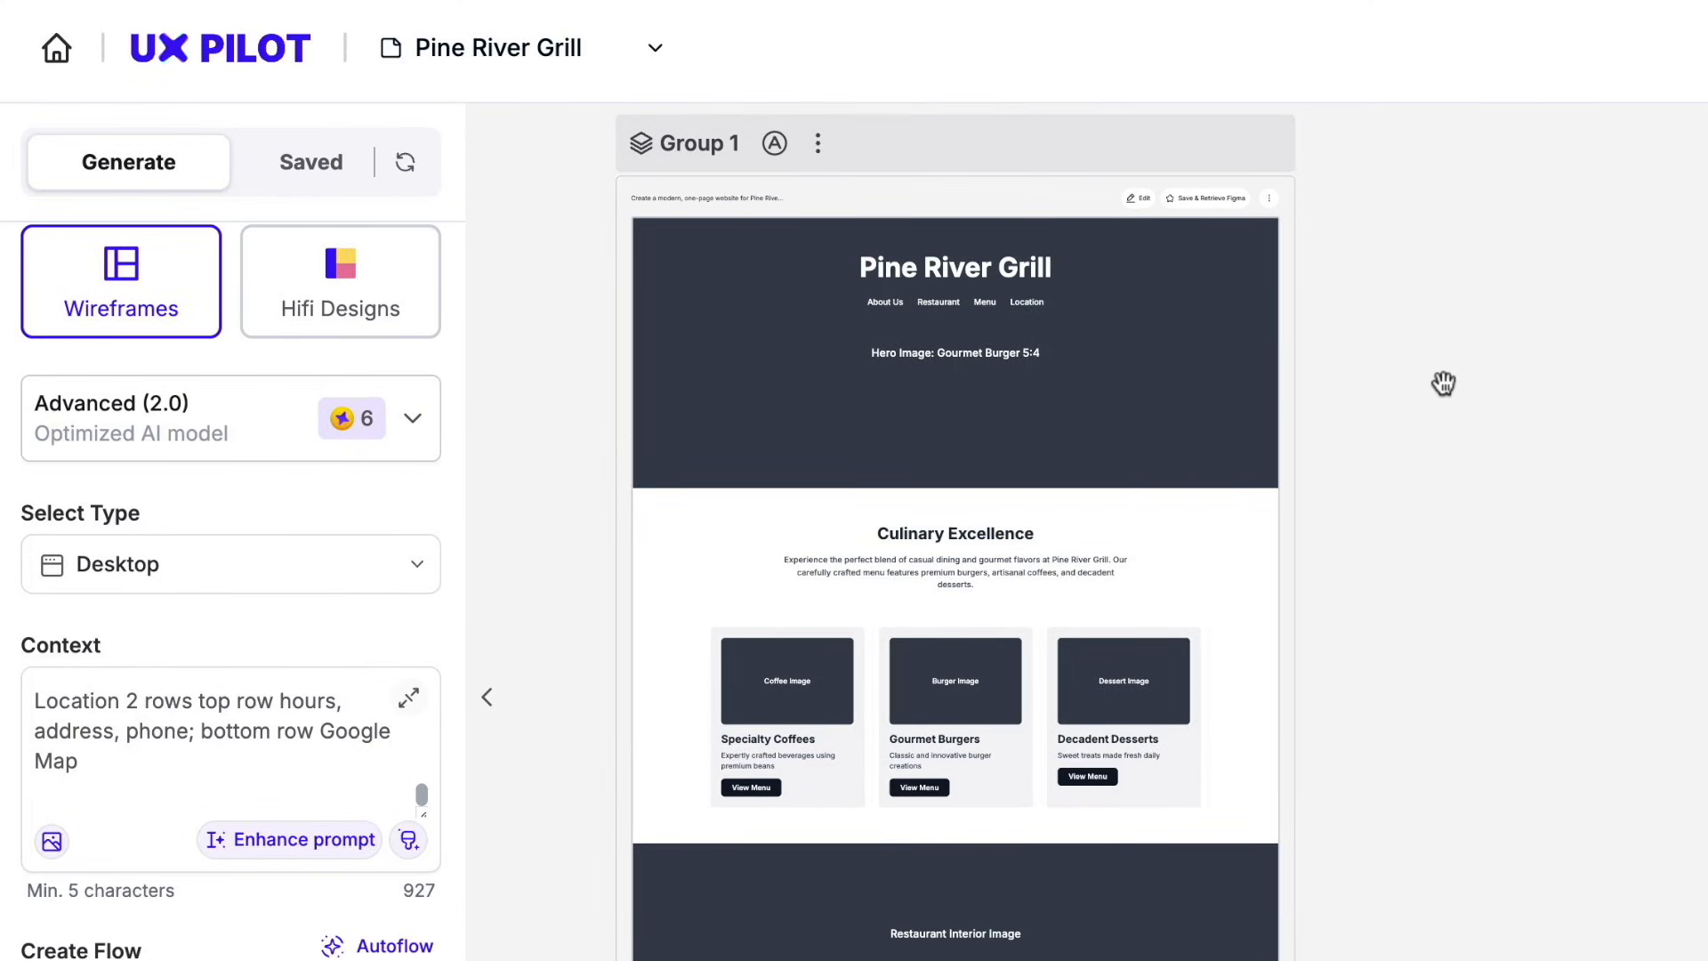
scroll(down, 3)
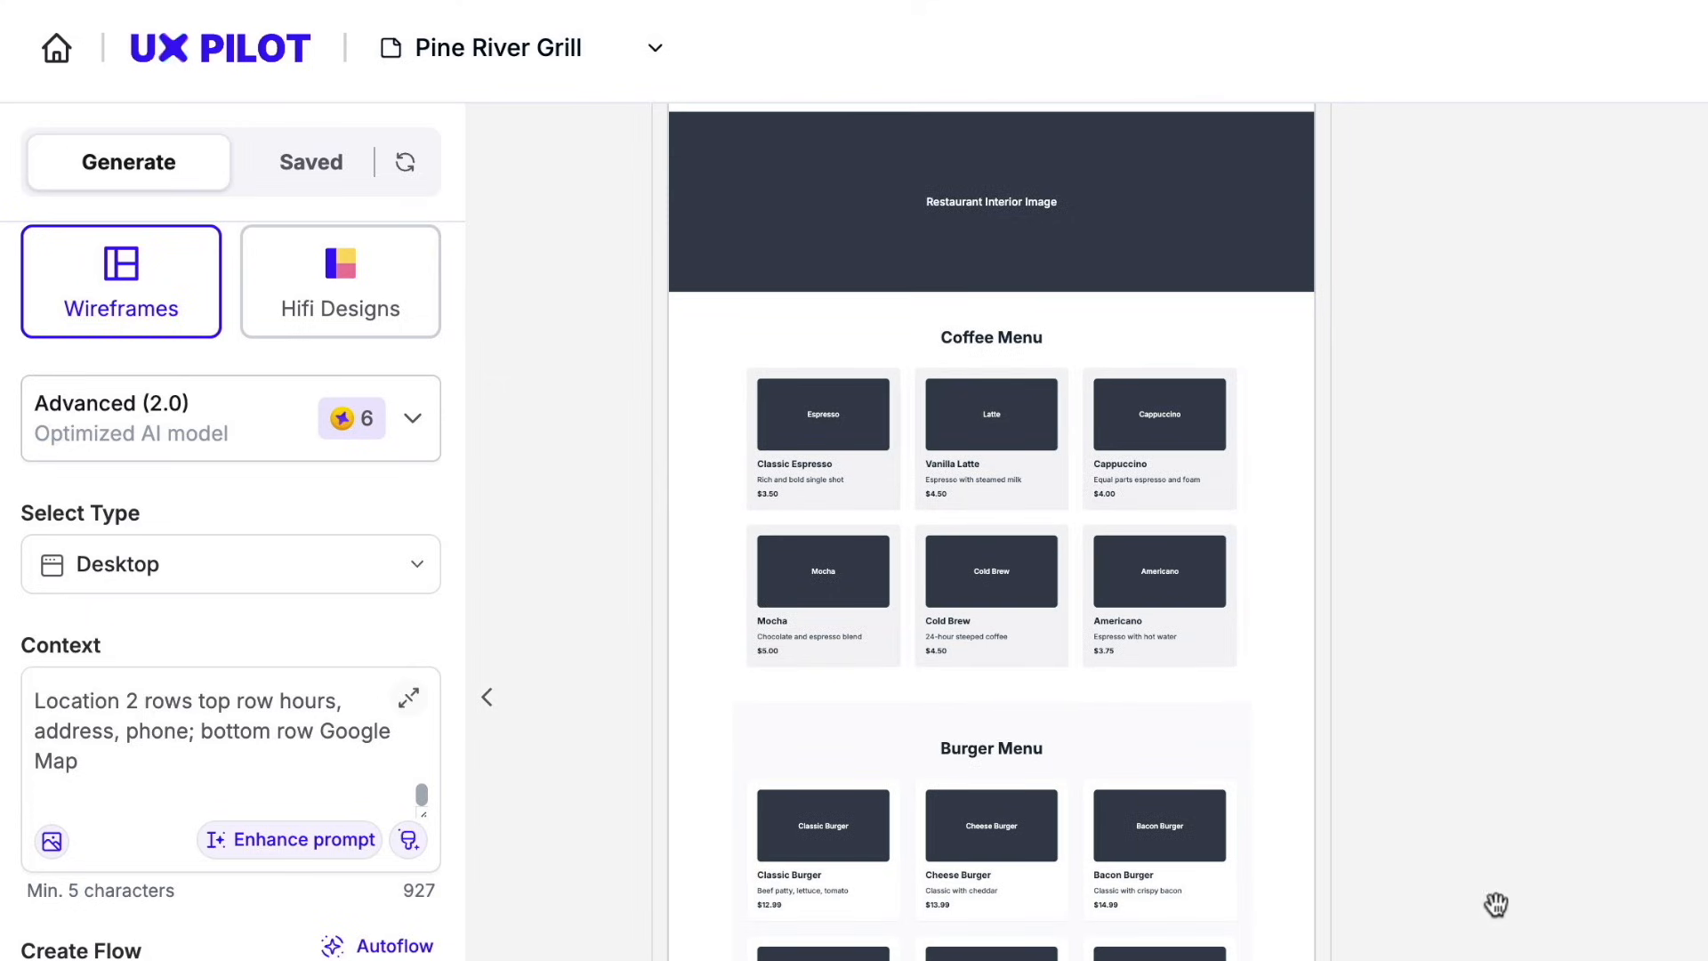
scroll(down, 3)
text(Remove last three m)
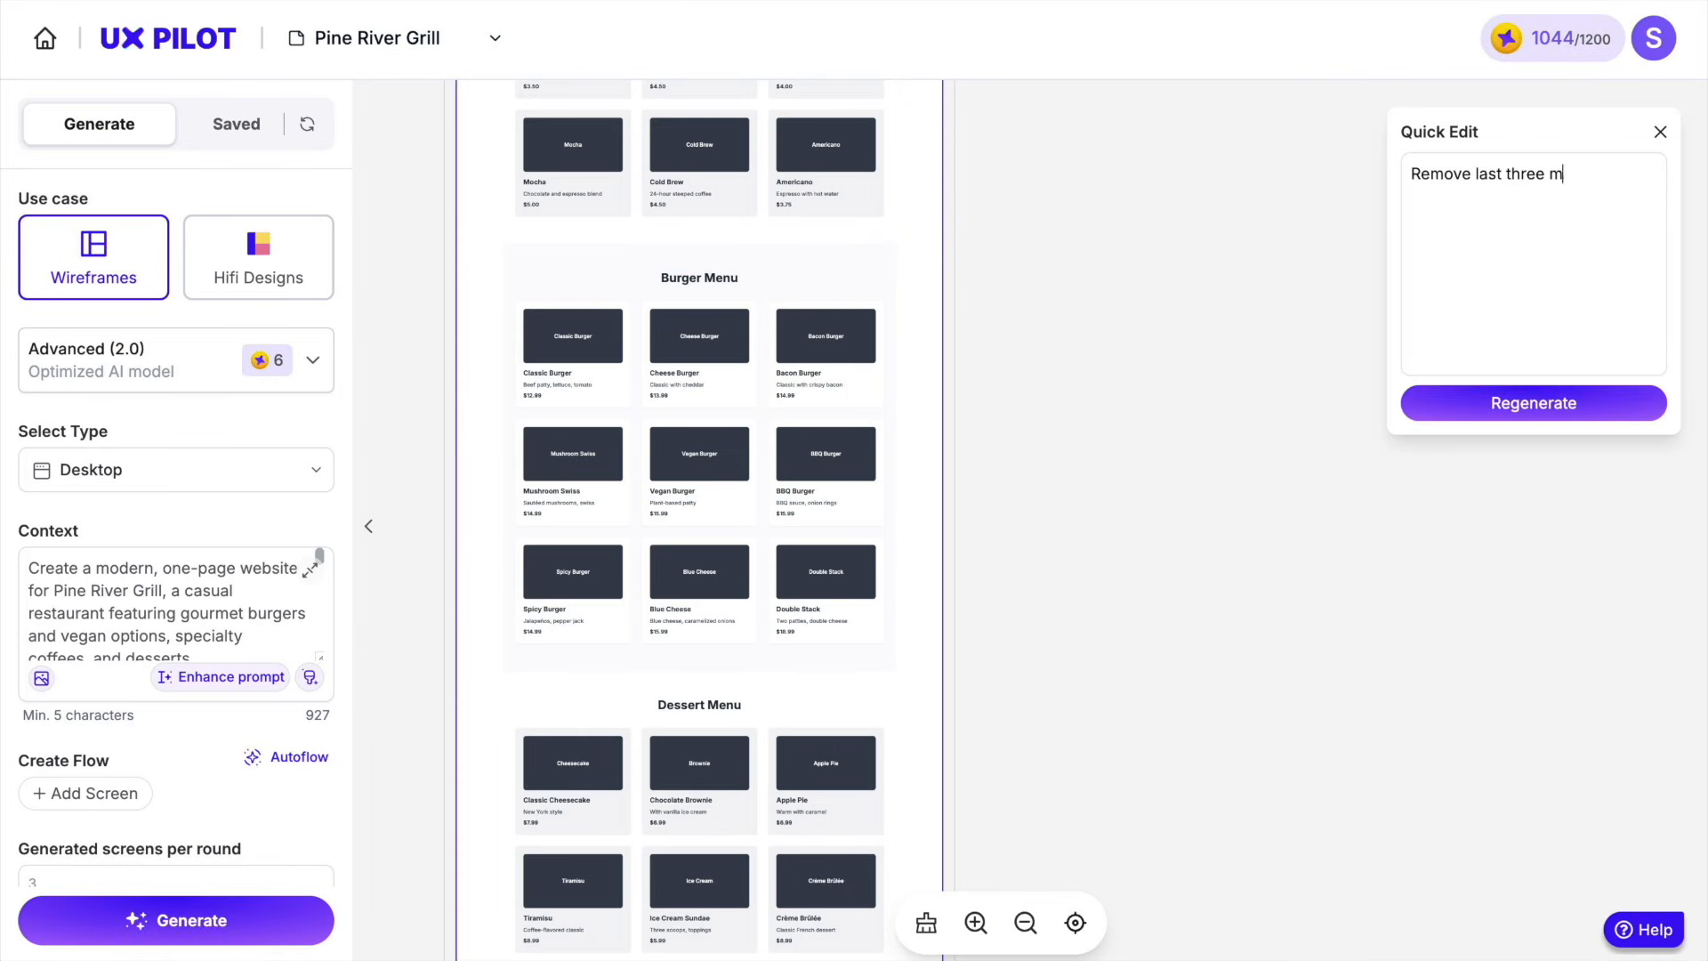
click(1534, 402)
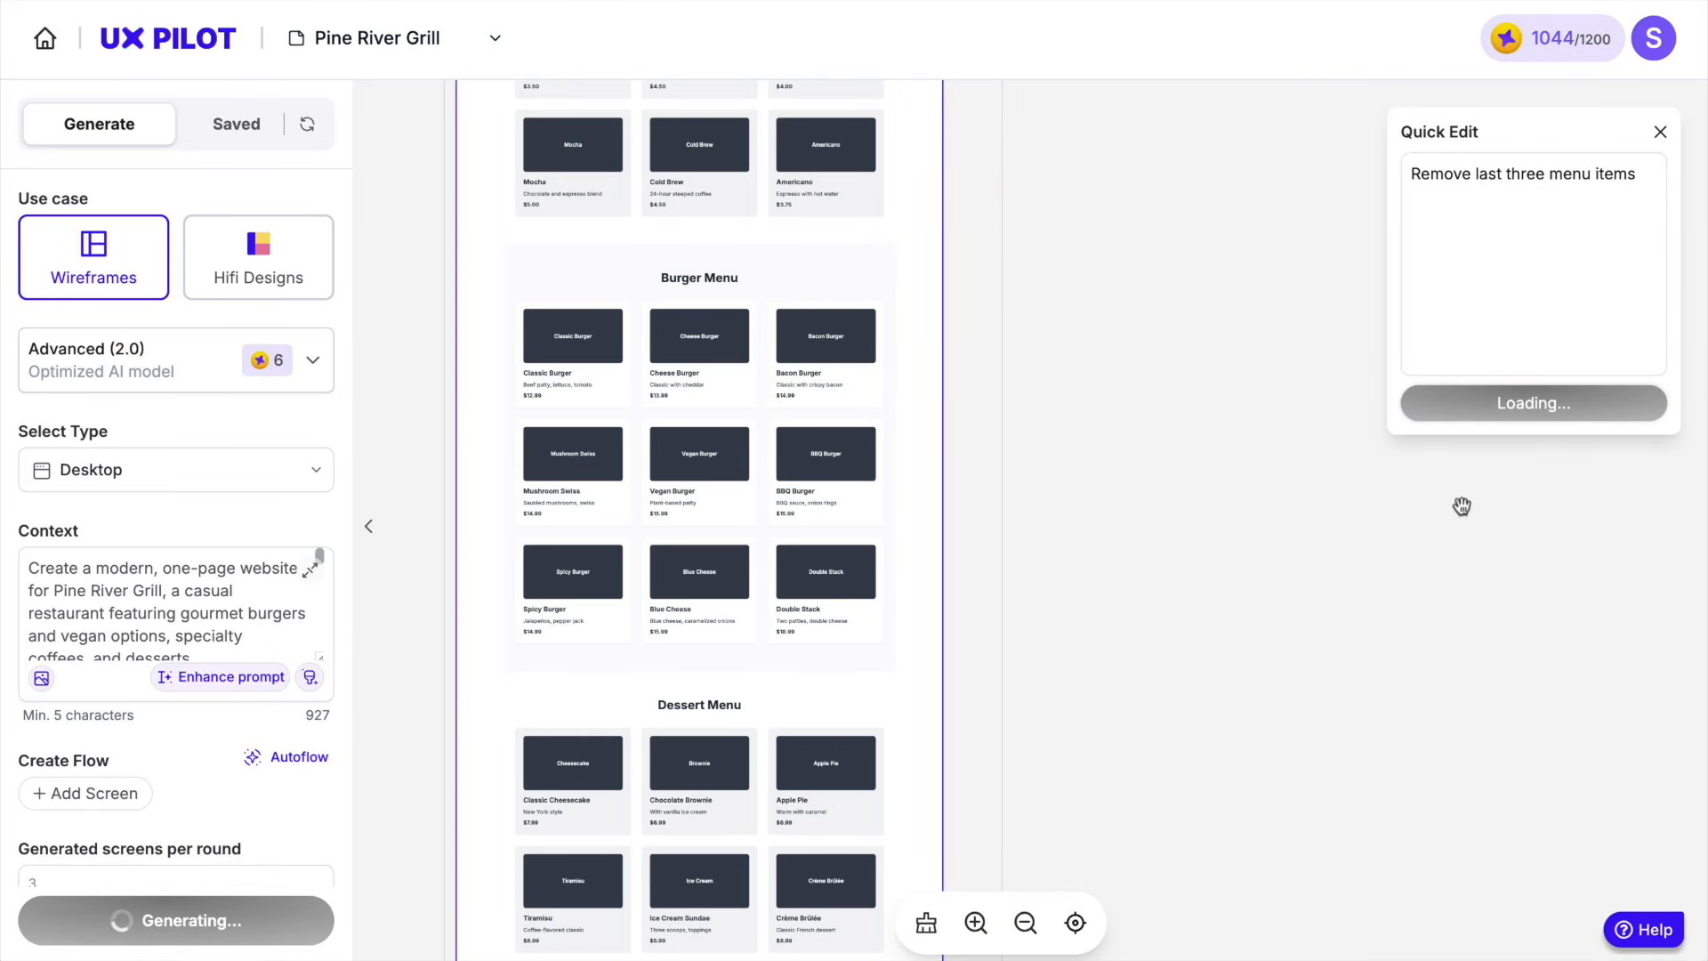